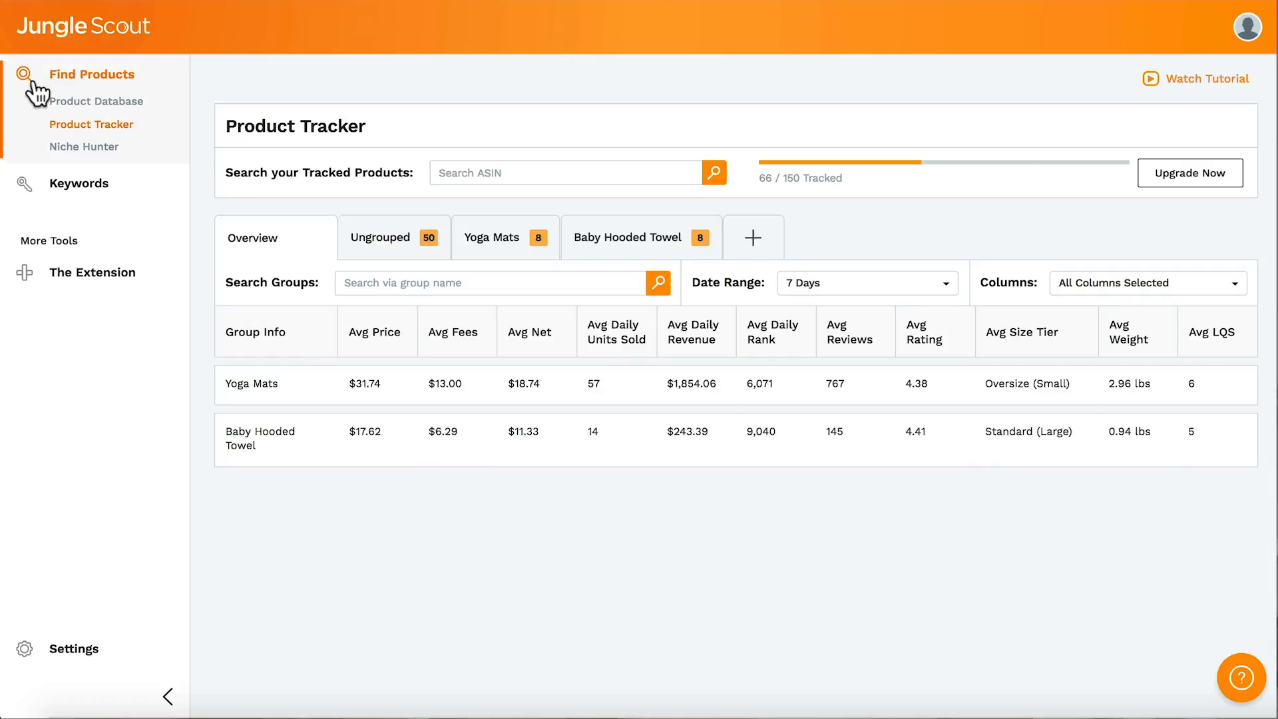
- Switch from Product Tracker to the Niche Hunter tool in the Find Products sidebar
left_click(84, 147)
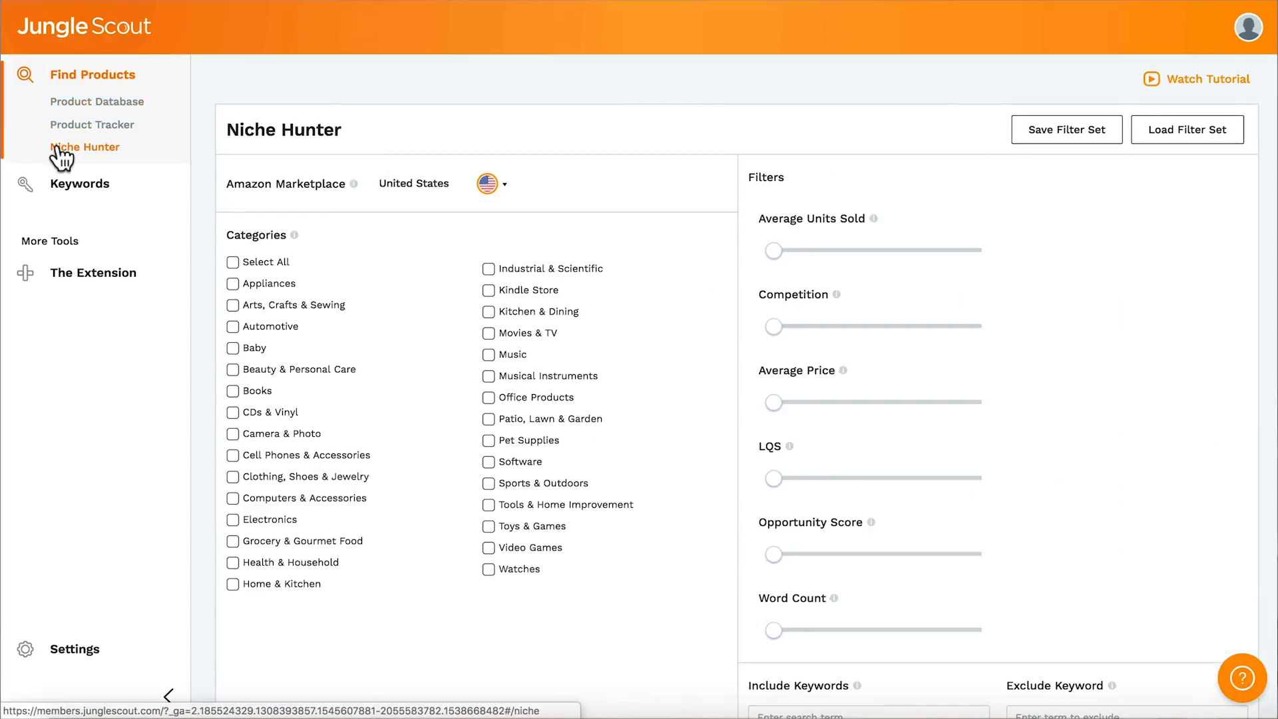